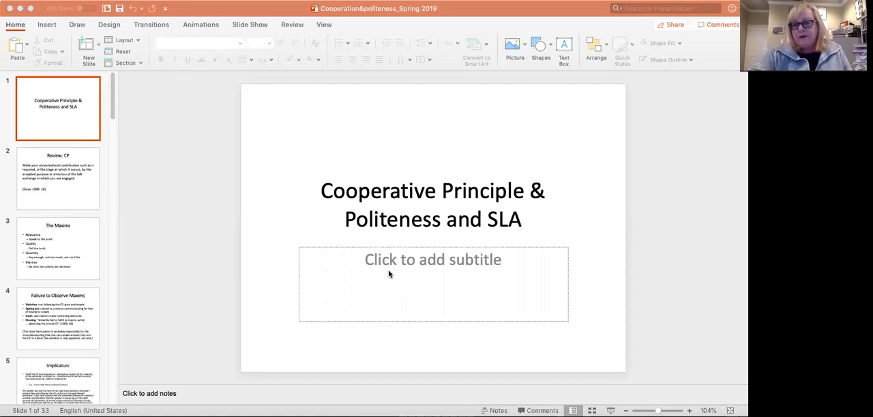
mouse_move(390, 240)
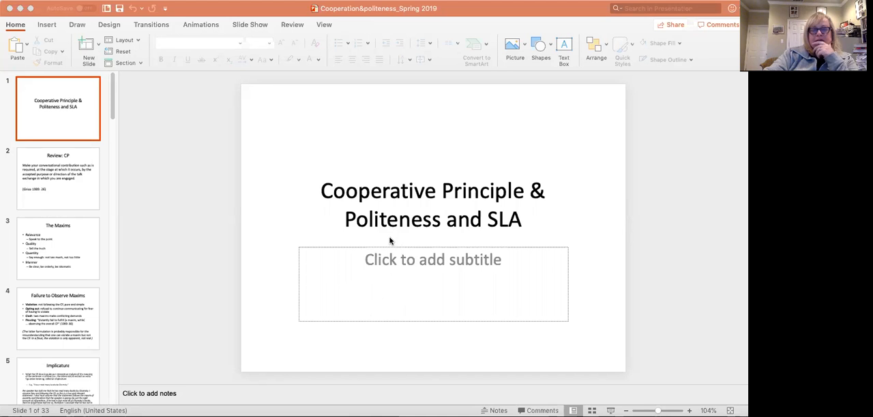
mouse_move(280, 269)
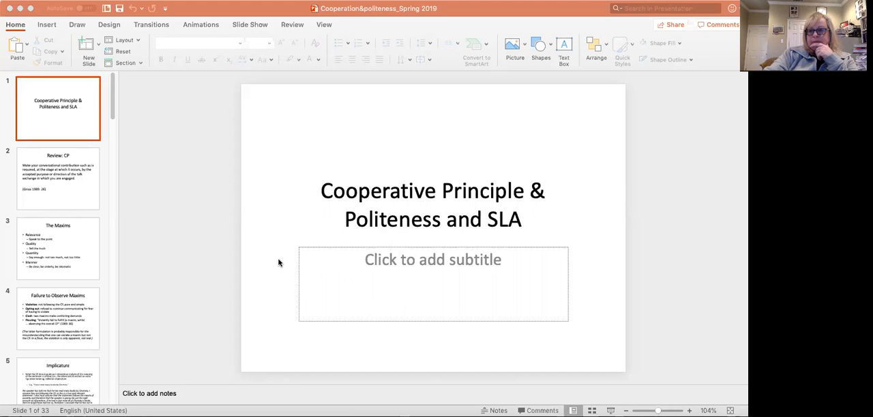
mouse_move(294, 238)
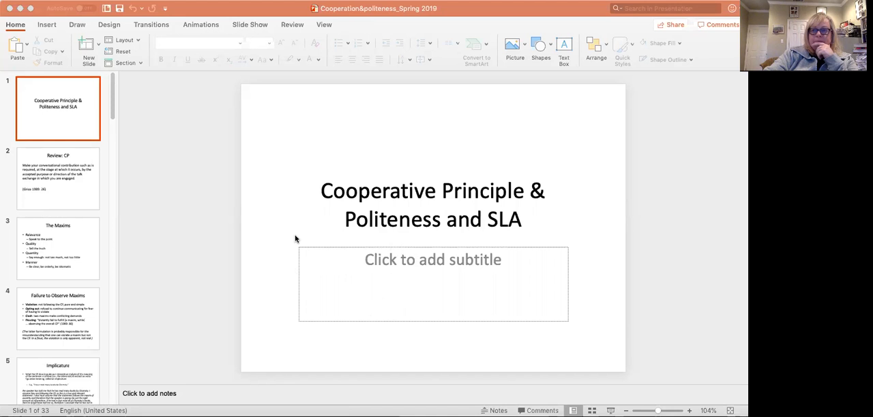
mouse_move(311, 246)
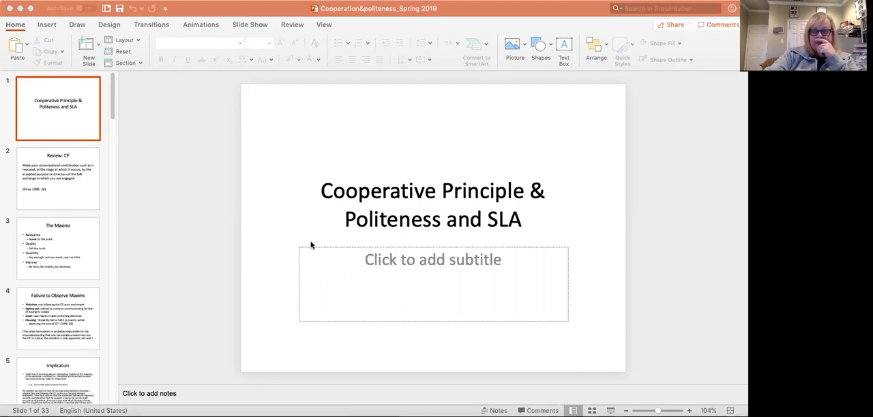
mouse_move(308, 248)
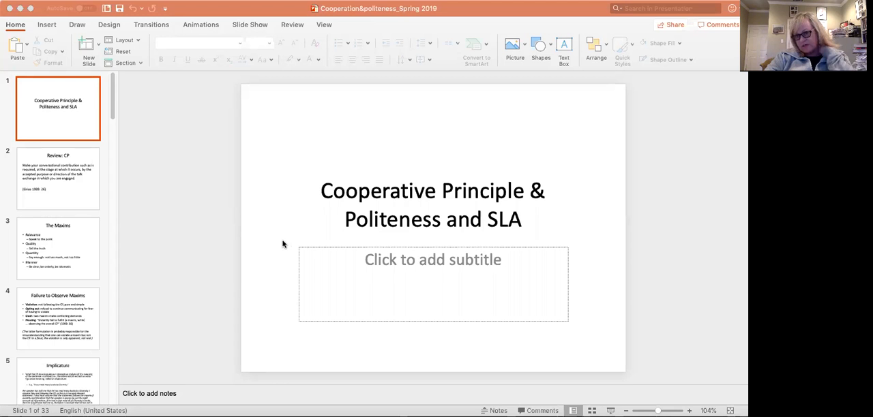
mouse_move(63, 180)
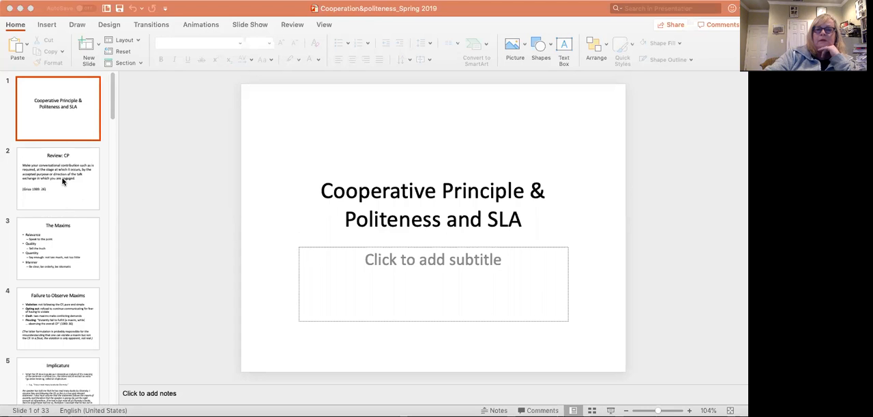
Step: Step through the Review: CP slide to land on The Maxims slide
left_click(57, 179)
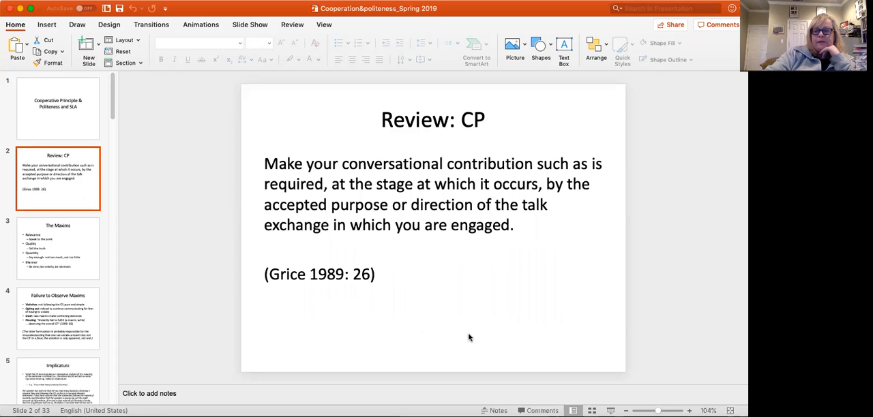
mouse_move(440, 326)
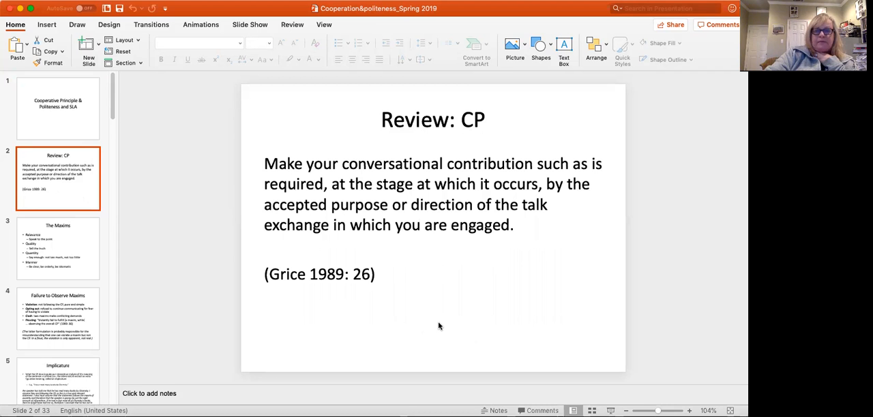
left_click(57, 248)
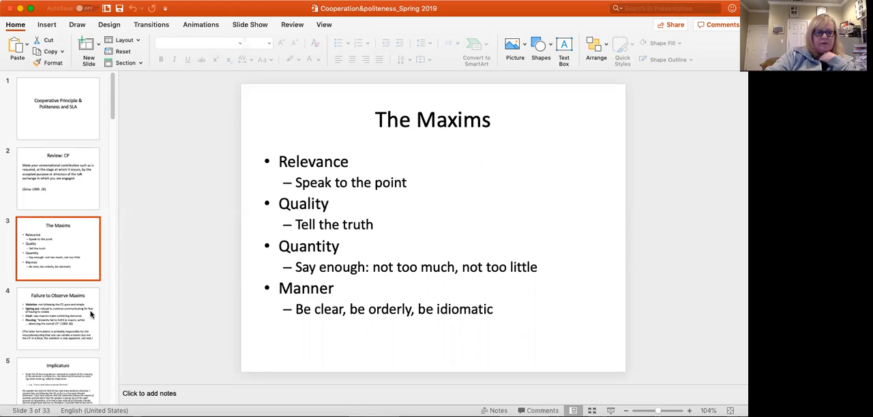
Step: Select the slide 4 thumbnail, Failure to Observe Maxims
left_click(58, 319)
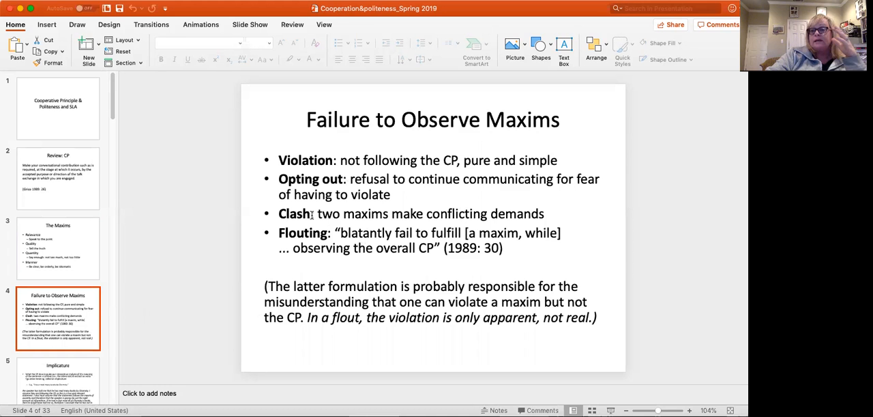
mouse_move(311, 214)
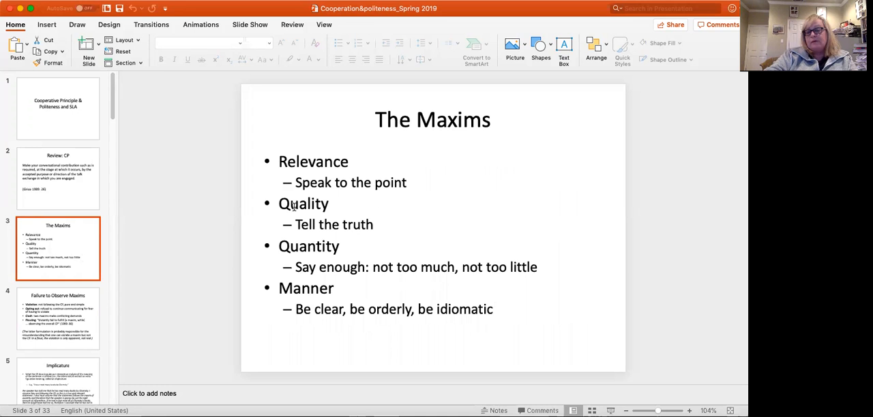
left_click(57, 319)
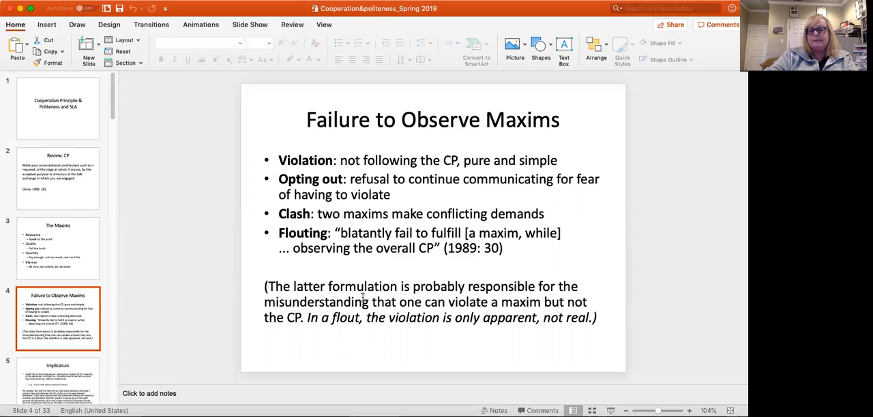
Step: Select the slide 5 thumbnail, Implicature, and scroll the thumbnail pane down
left_click(58, 379)
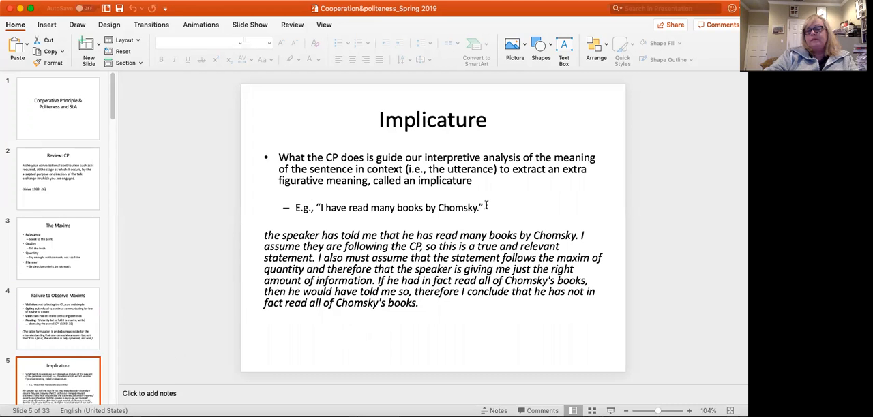
mouse_move(578, 185)
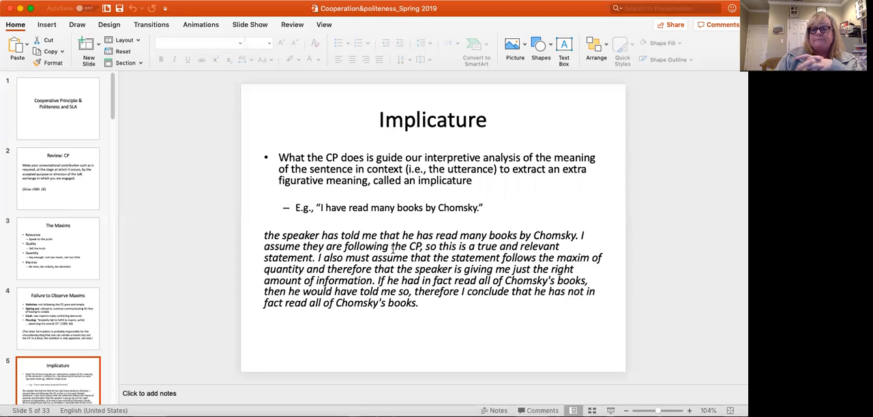
scroll("down", 3)
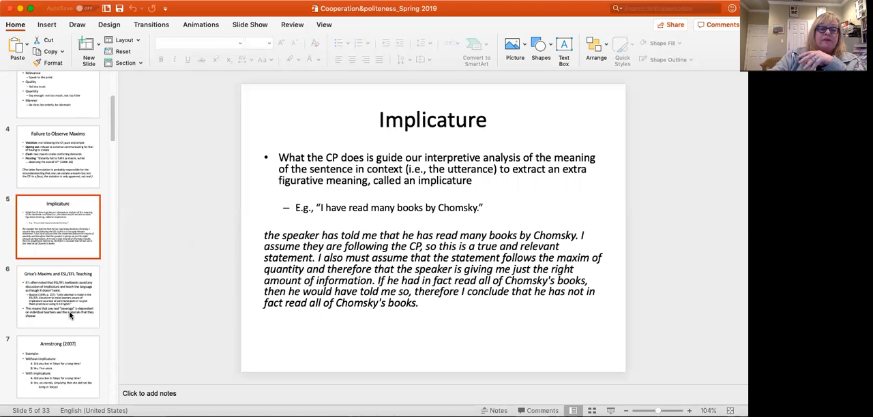
Step: Select the slide 6 thumbnail, Grice's Maxims and ESL/EFL Teaching
left_click(58, 296)
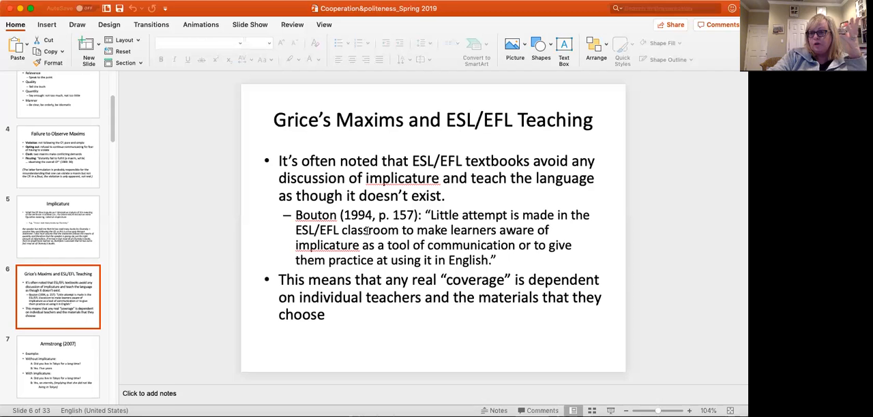
mouse_move(184, 356)
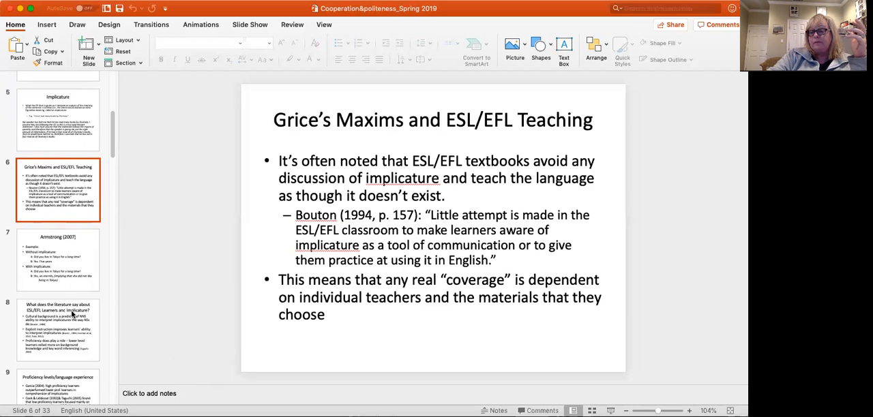
mouse_move(61, 269)
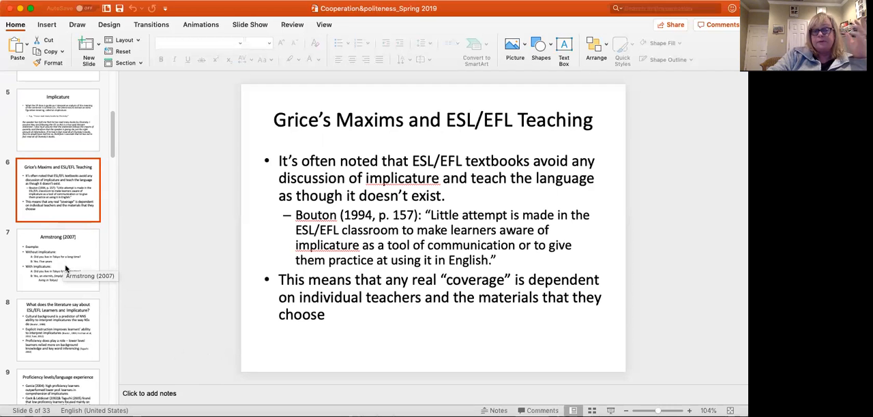
Step: Select the slide 7 thumbnail, Armstrong (2007)
left_click(57, 259)
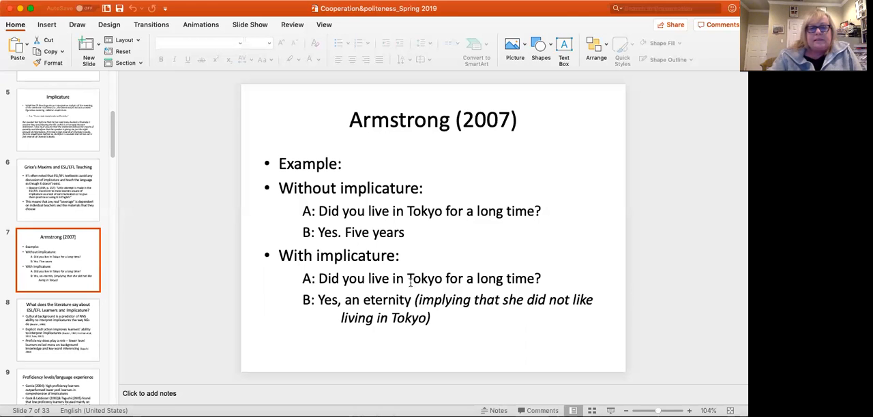
Step: Select the slide 8 thumbnail on ESL/EFL learners and implicature
left_click(57, 330)
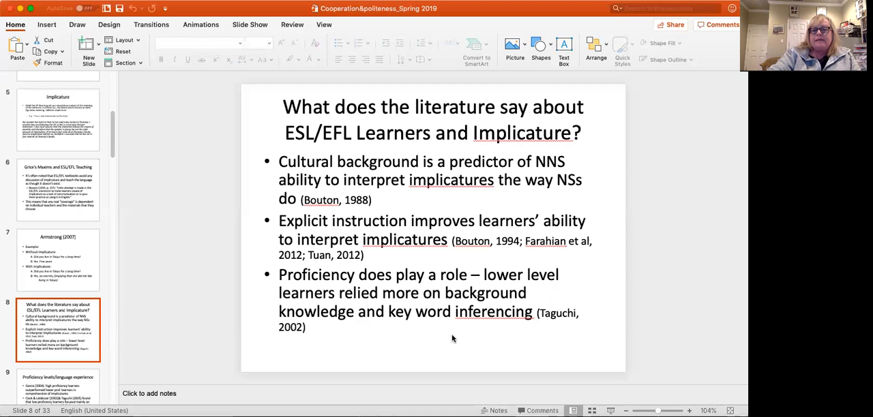
mouse_move(433, 343)
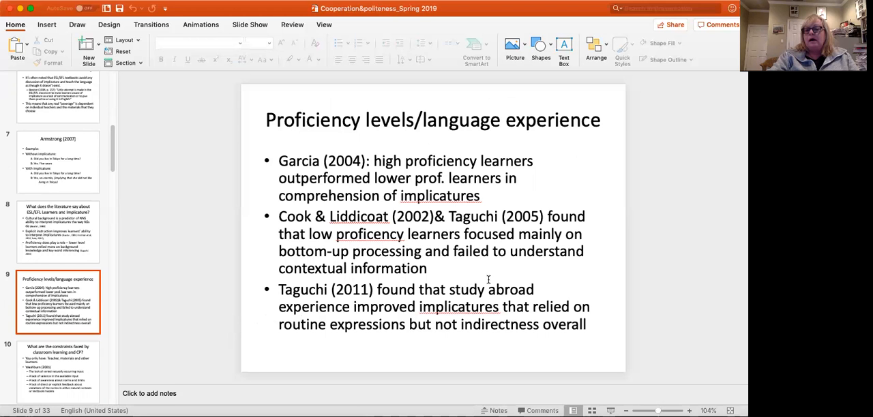
mouse_move(415, 242)
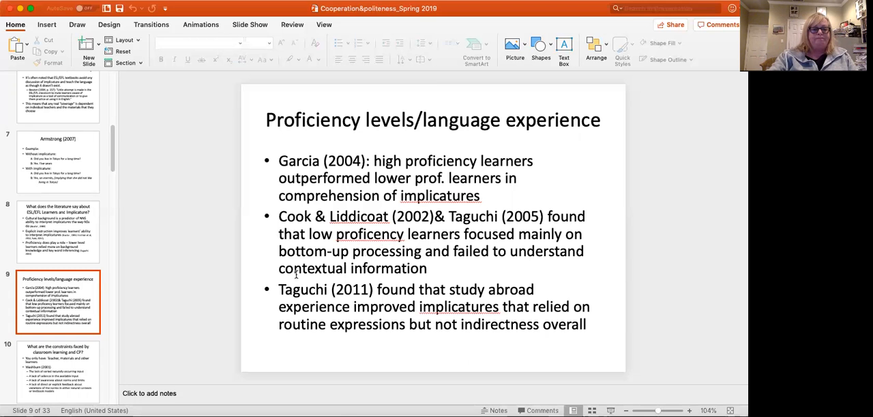
Step: Select the slide 10 thumbnail on classroom learning constraints and CP
left_click(57, 371)
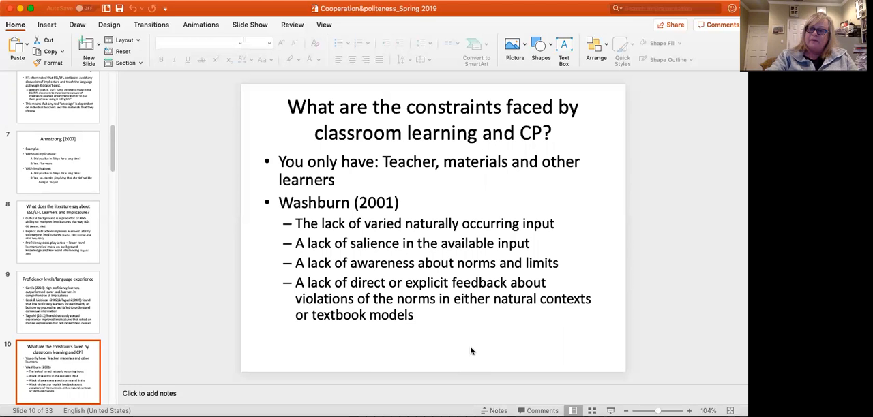
mouse_move(420, 333)
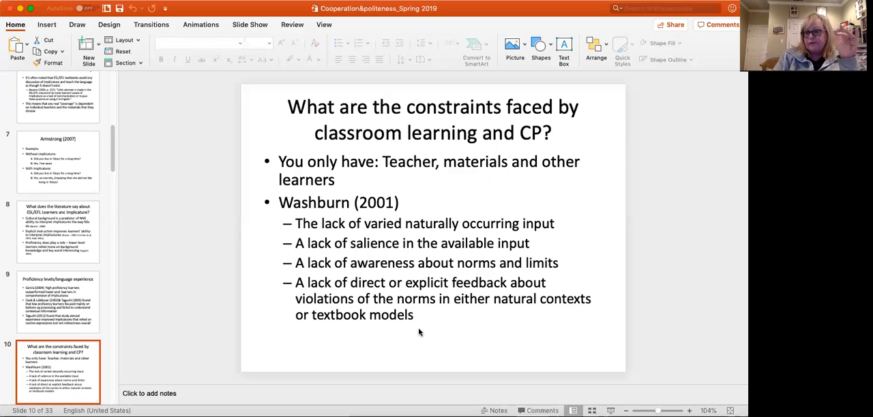
mouse_move(131, 355)
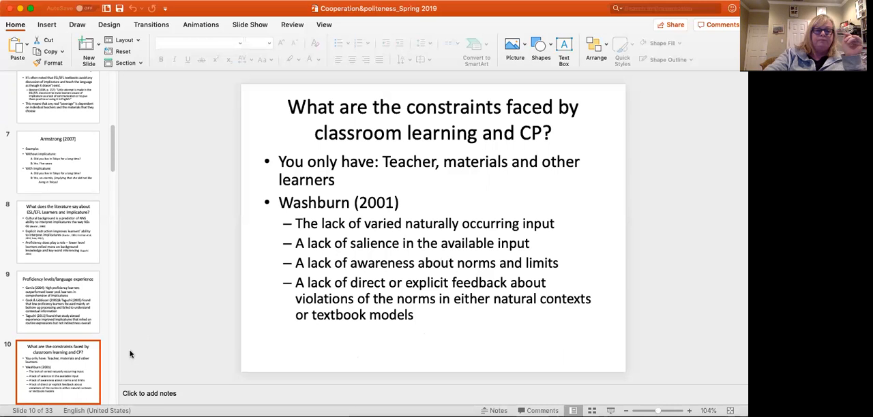
Step: Select the slide 11 thumbnail, Can they be taught? Bouton (1994, 1996)
left_click(57, 330)
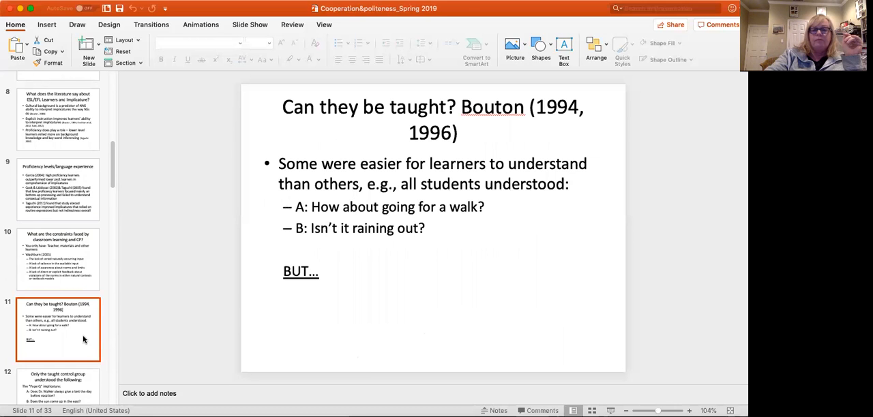
mouse_move(353, 375)
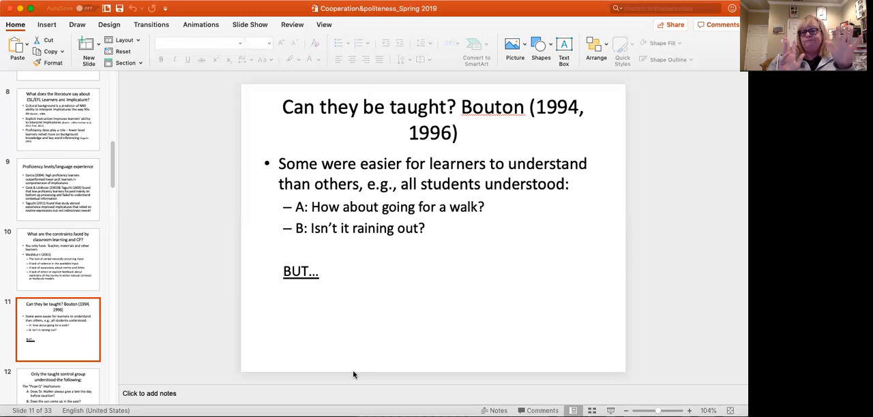
mouse_move(46, 350)
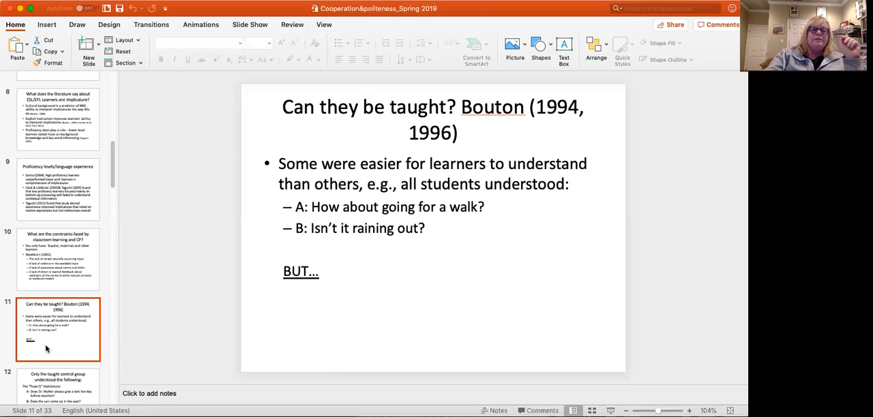
left_click(57, 384)
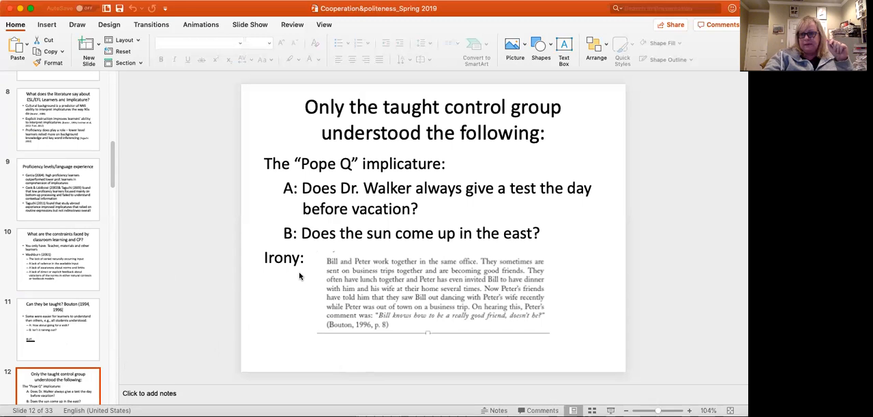
mouse_move(381, 279)
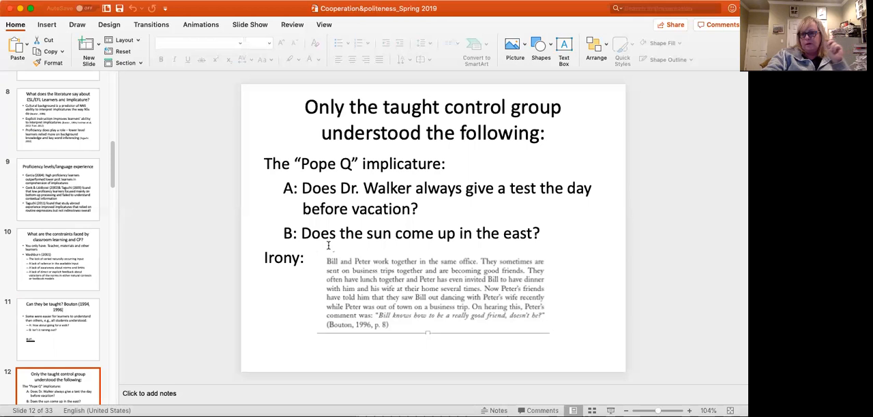
mouse_move(361, 243)
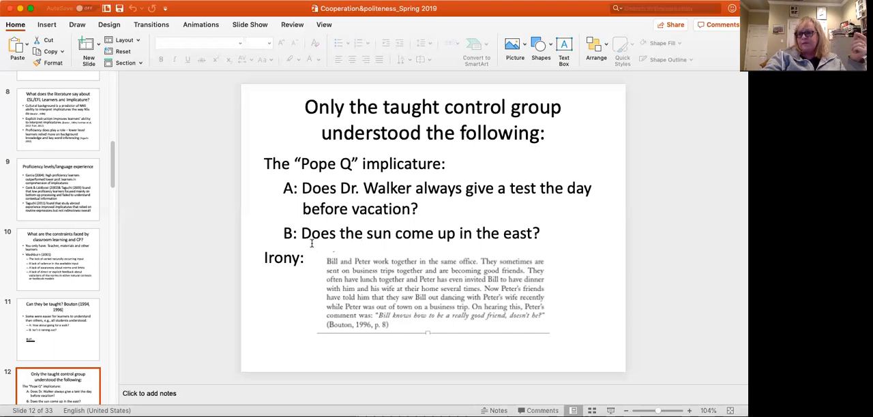
mouse_move(308, 243)
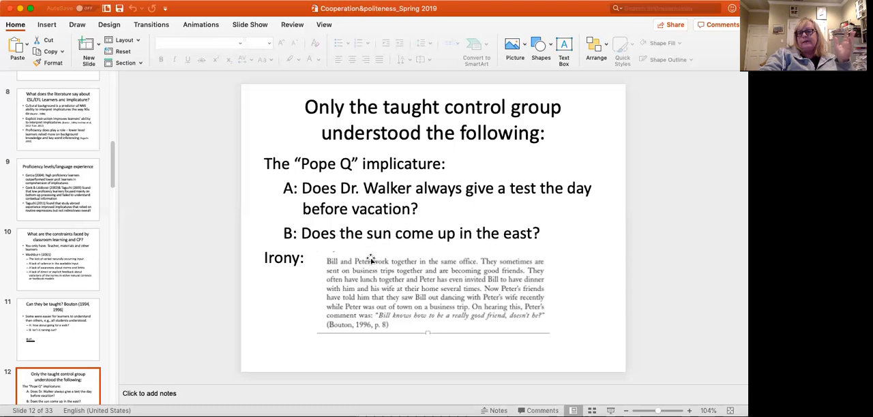
mouse_move(360, 379)
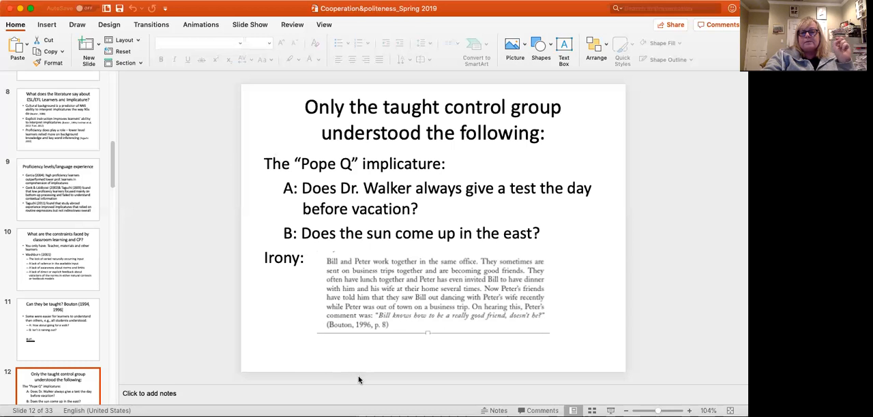
mouse_move(331, 360)
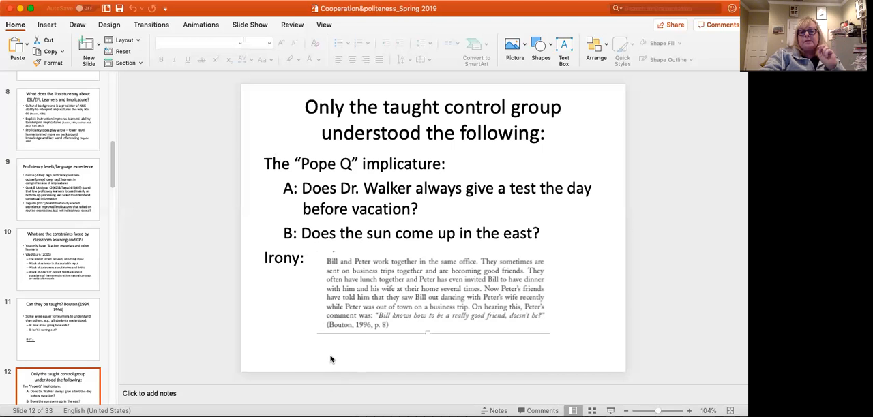
mouse_move(384, 379)
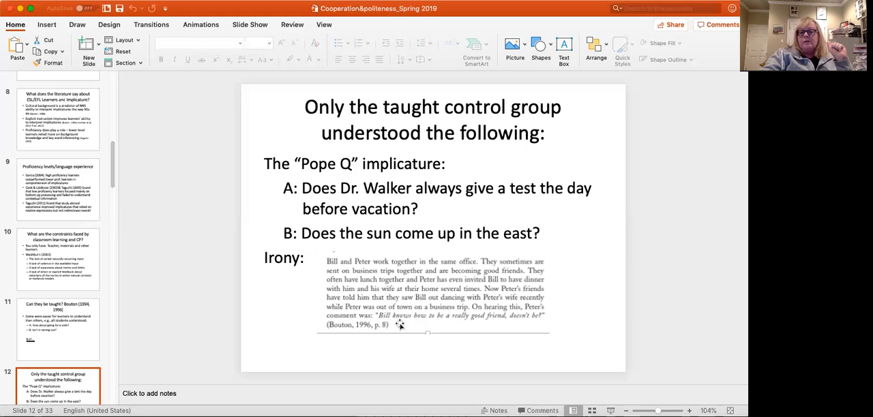
mouse_move(494, 325)
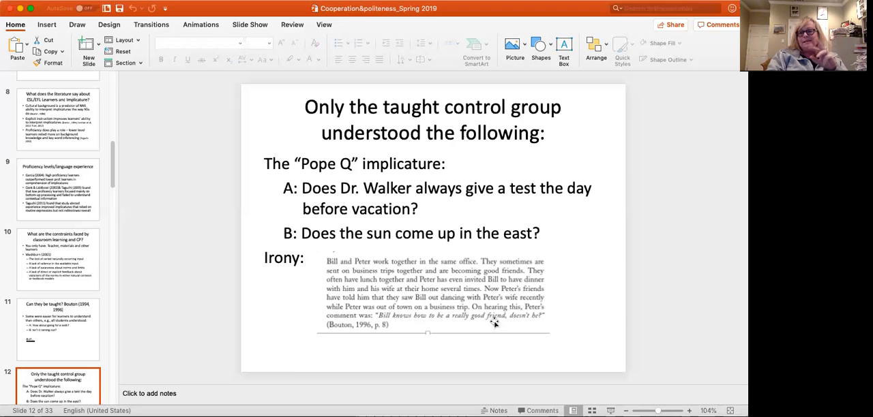
mouse_move(84, 325)
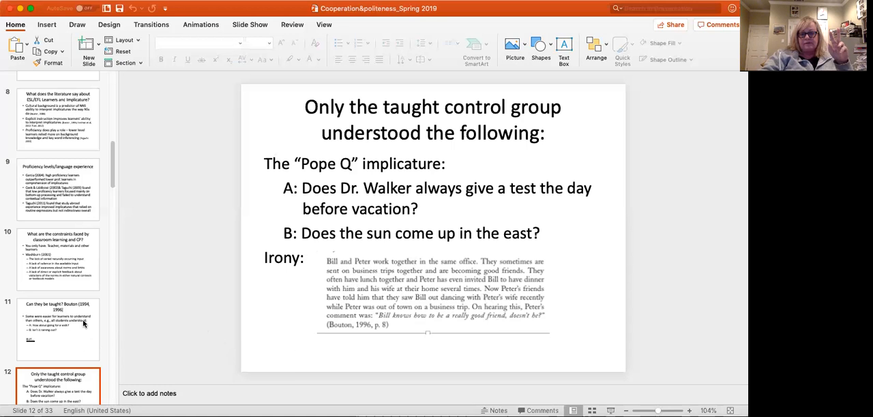
Step: Select the slide 13 thumbnail, Kim (2012)
left_click(57, 330)
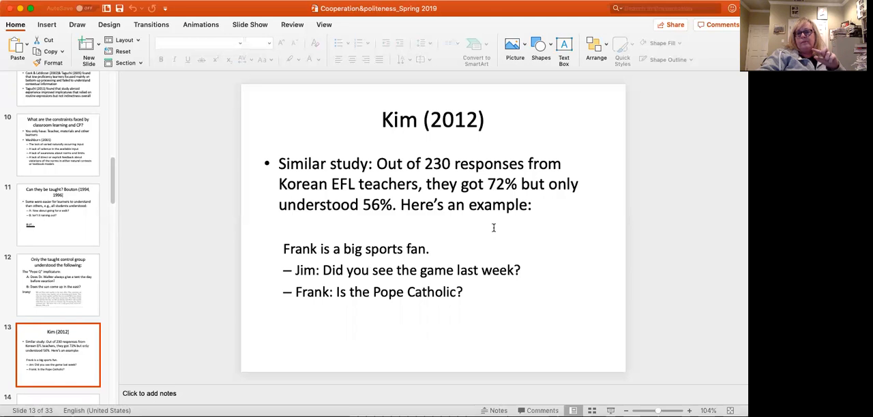
mouse_move(363, 228)
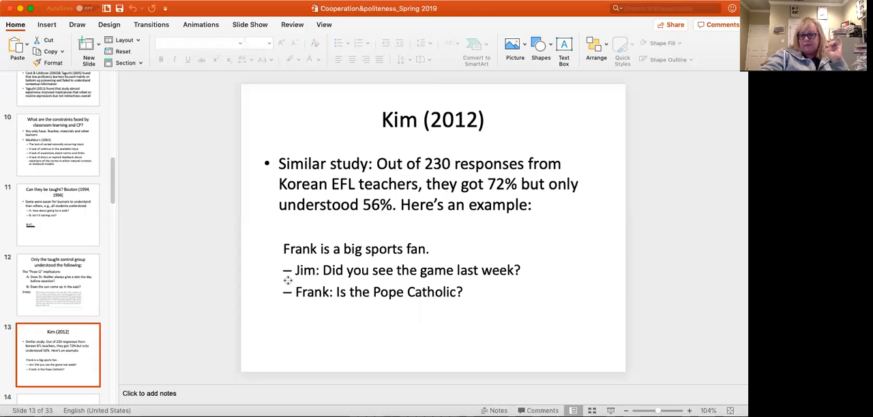
mouse_move(207, 325)
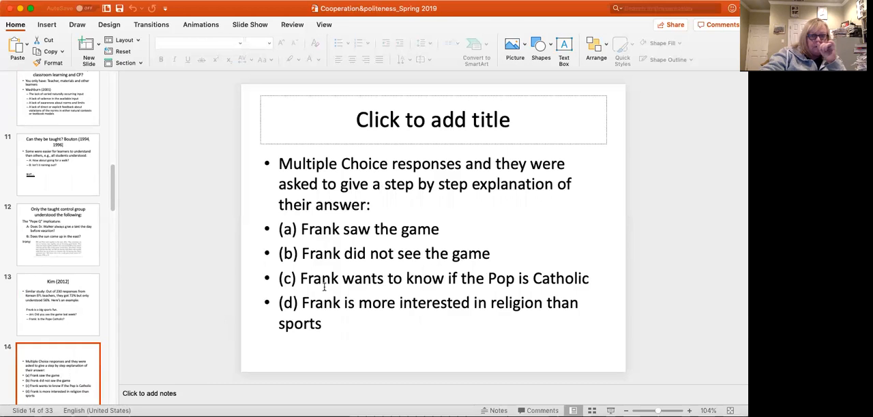
Step: Pass through slide 14's multiple-choice responses to reach slide 15, Examples of step by step explanation
left_click(57, 305)
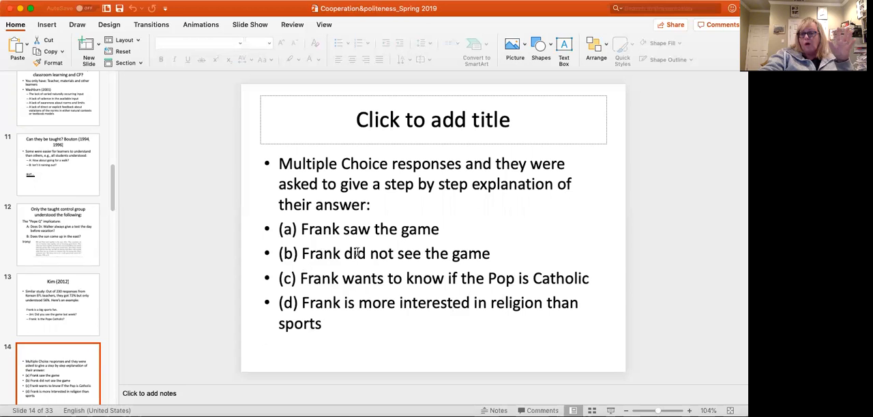
scroll("down", 3)
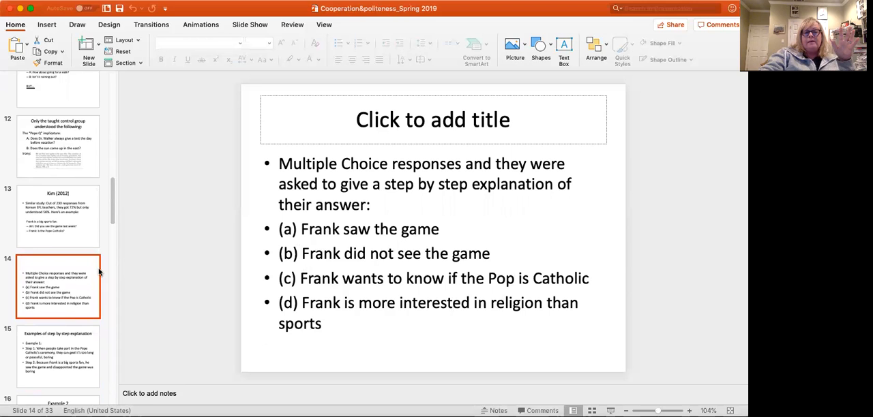
scroll("down", 3)
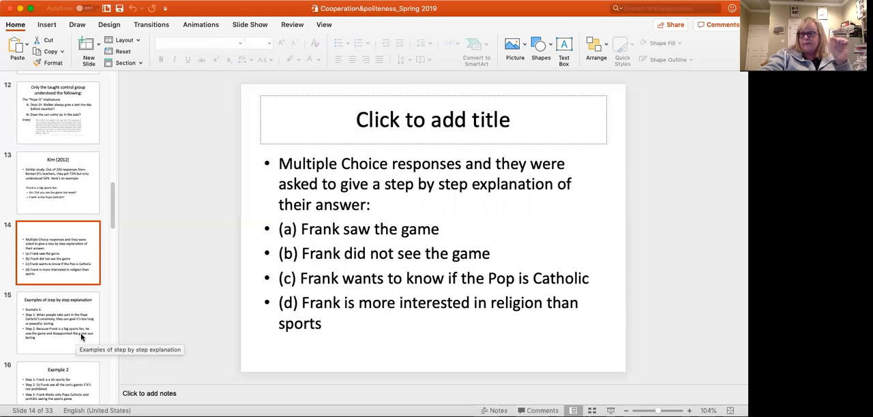
left_click(57, 322)
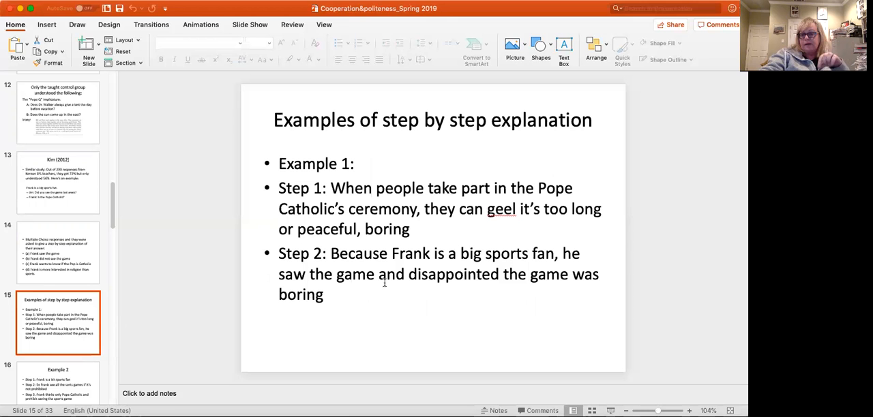
mouse_move(350, 234)
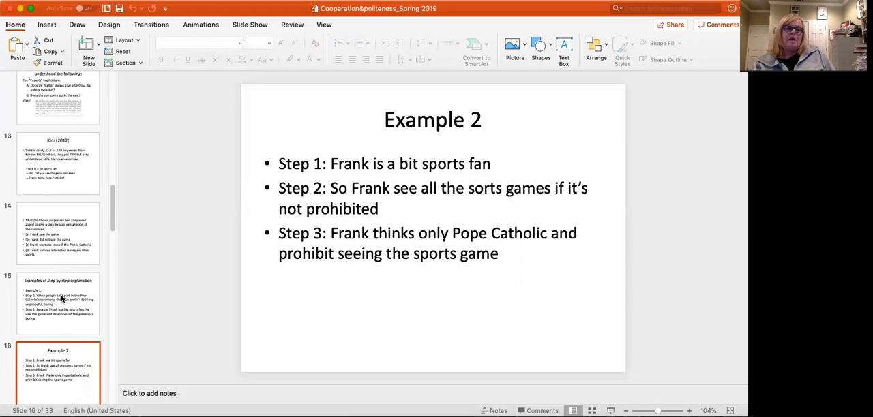
Step: Advance to slide 16, Example 2, with the three steps about Frank the sports fan
scroll("down", 3)
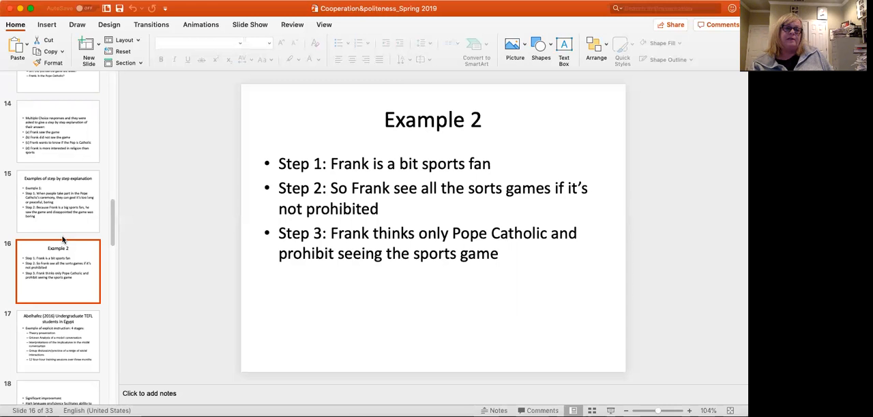
Step: Advance to slide 17 on the Abelhafez (2016) TEFL study in Egypt
left_click(57, 341)
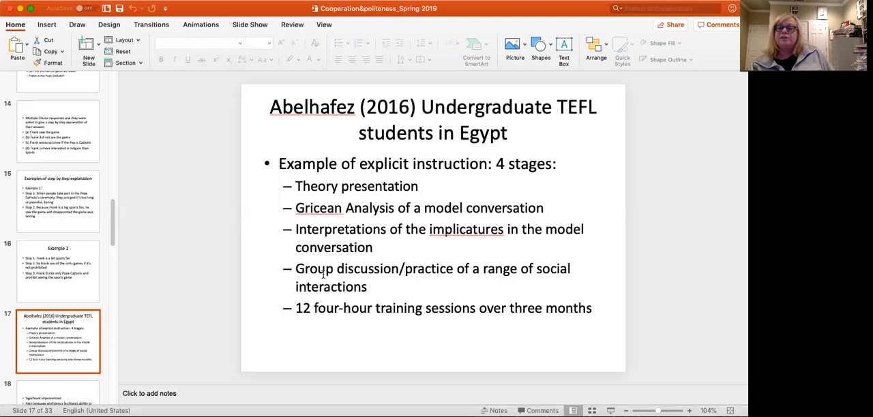
mouse_move(210, 311)
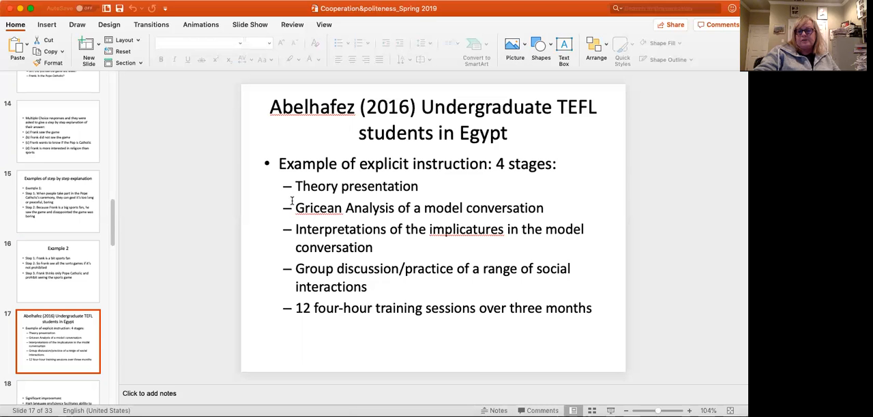
mouse_move(334, 326)
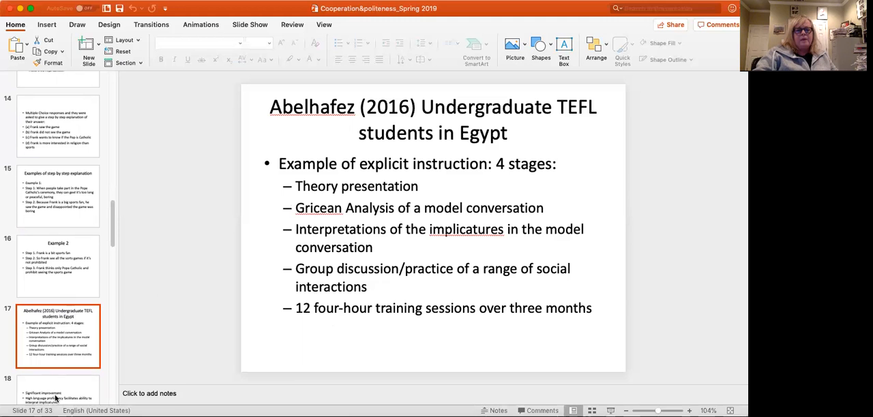
Step: Advance to slide 18 on significant improvement and proficiency-linked pragmatic competence
left_click(57, 388)
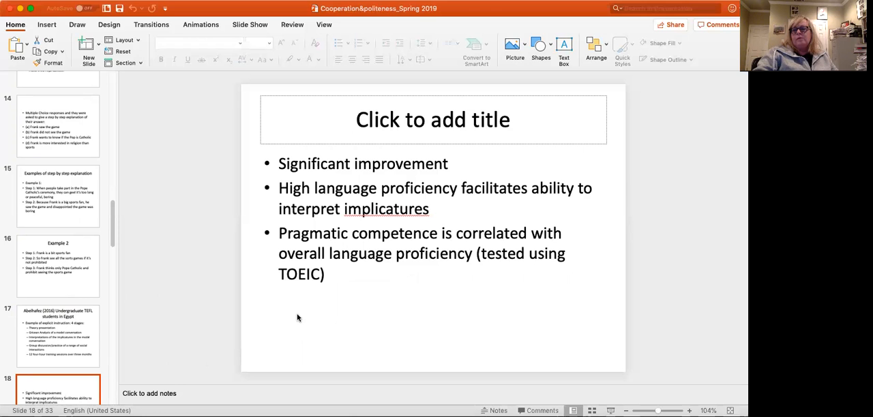
mouse_move(296, 324)
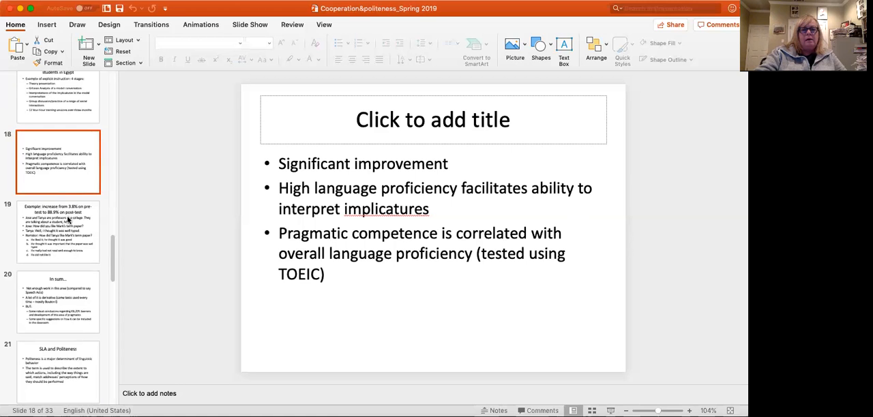
Step: Advance to slide 19, the 3.8% pre-test to 88.9% post-test example
left_click(57, 231)
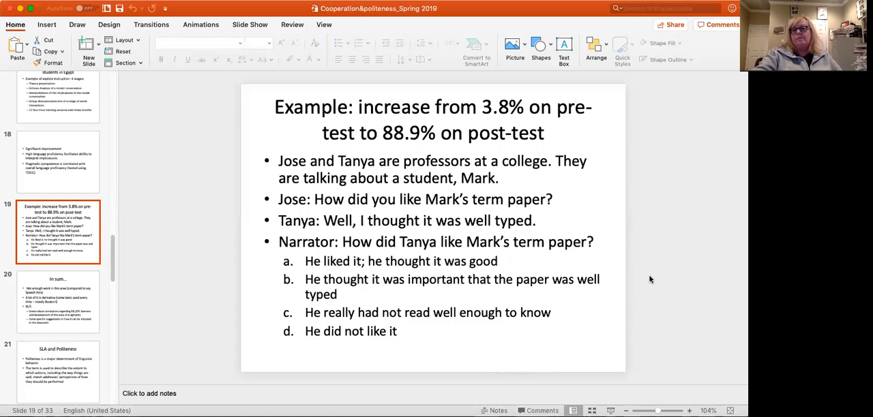
mouse_move(352, 262)
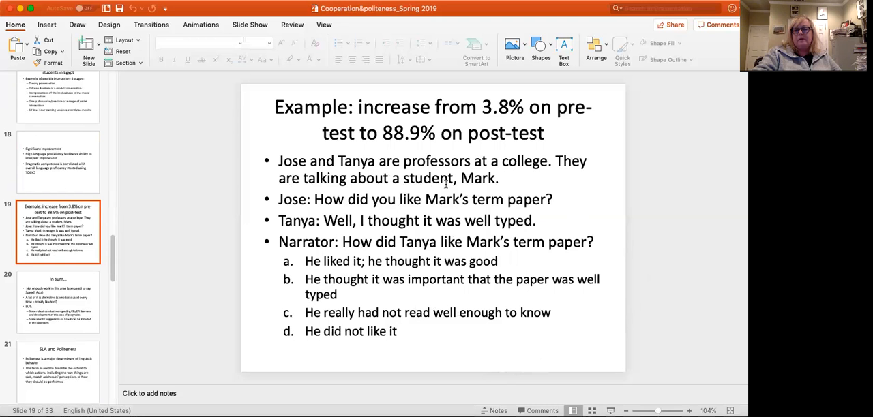
mouse_move(328, 199)
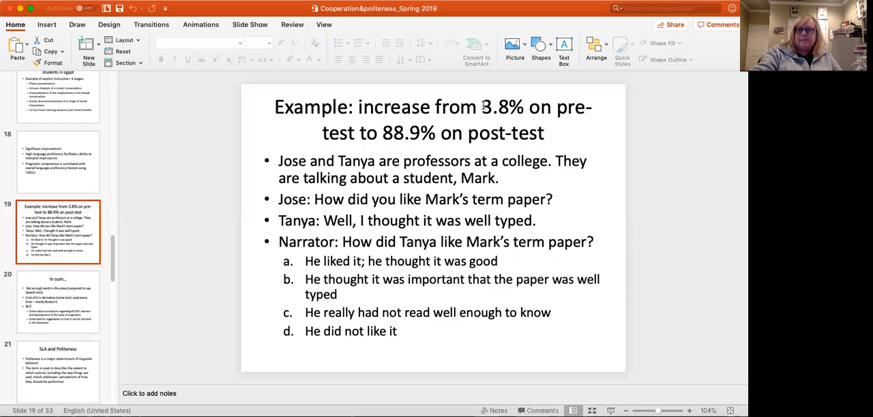
mouse_move(56, 311)
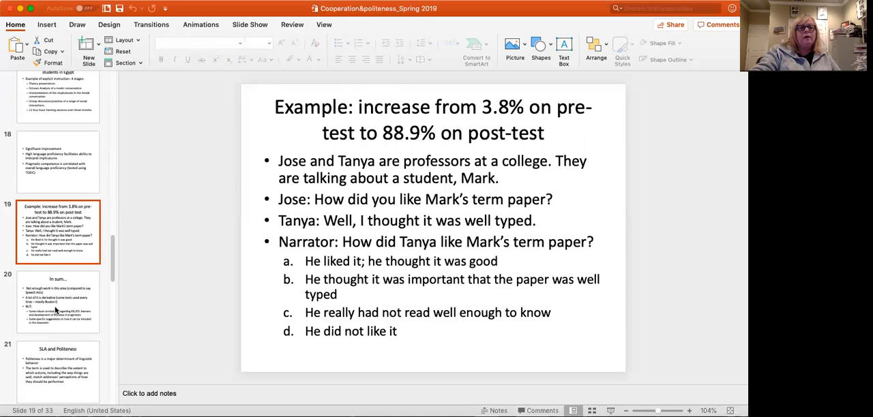
Step: Advance to slide 20, 'In sum…', summarising the pragmatics research
left_click(57, 302)
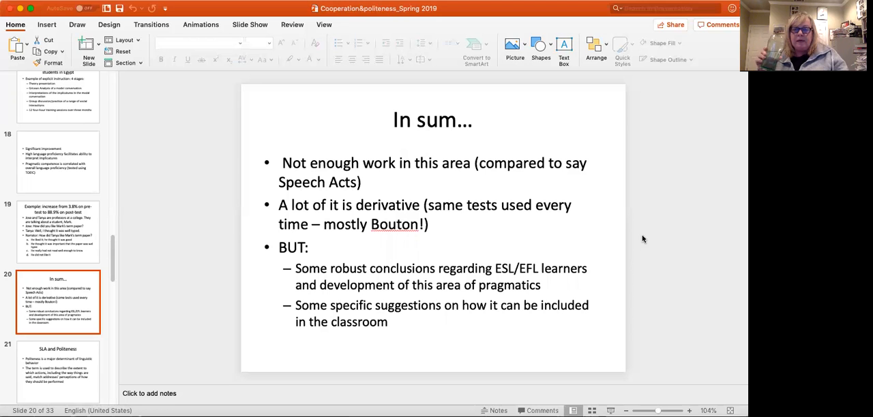
mouse_move(581, 251)
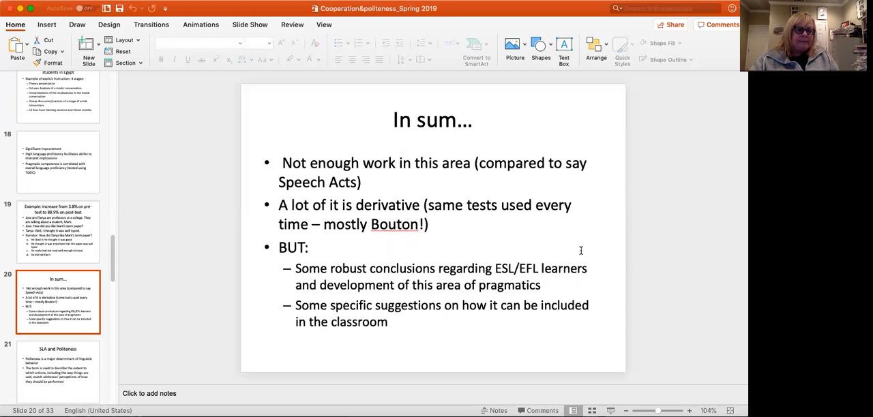
Step: Advance to slide 21, SLA and Politeness
scroll("down", 3)
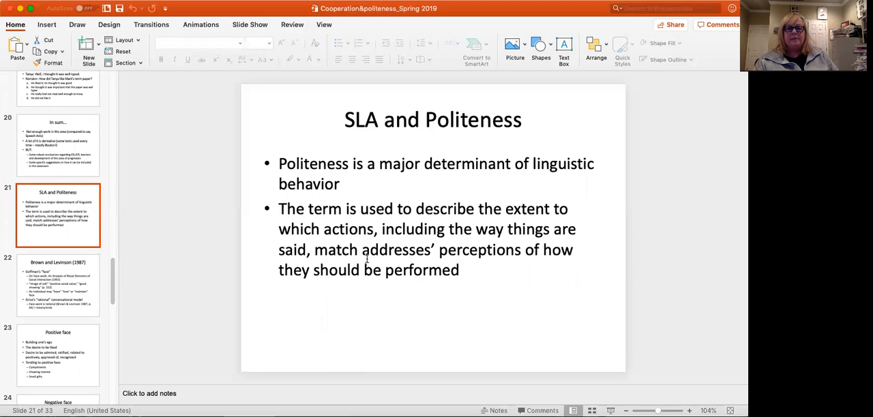
mouse_move(332, 314)
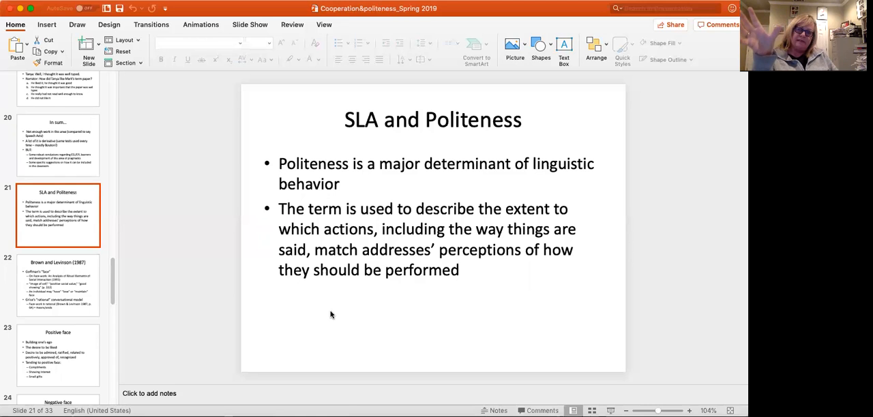
mouse_move(57, 293)
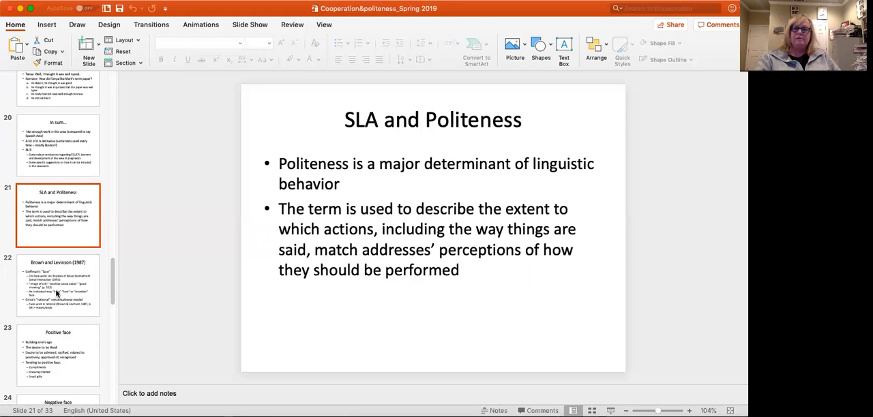
mouse_move(58, 298)
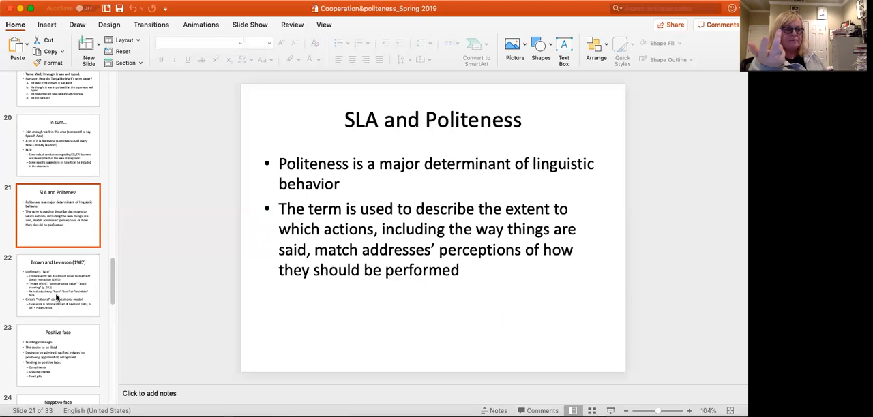
Step: Advance to slide 22, Brown and Levinson (1987), on Goffman's face and Grice's model
left_click(57, 285)
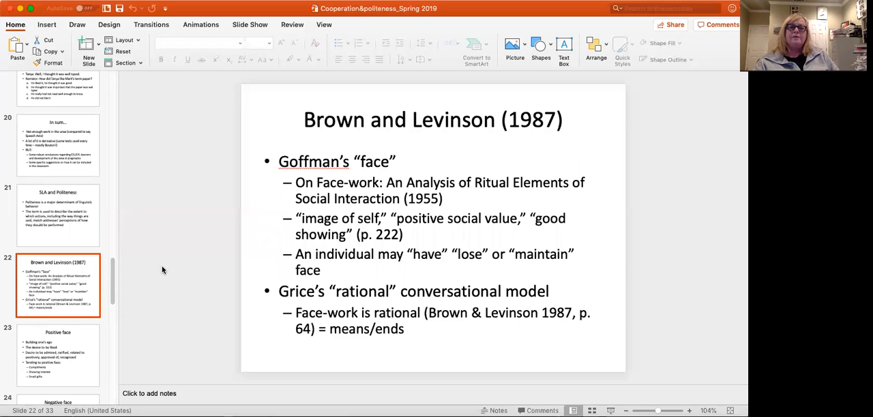
mouse_move(298, 226)
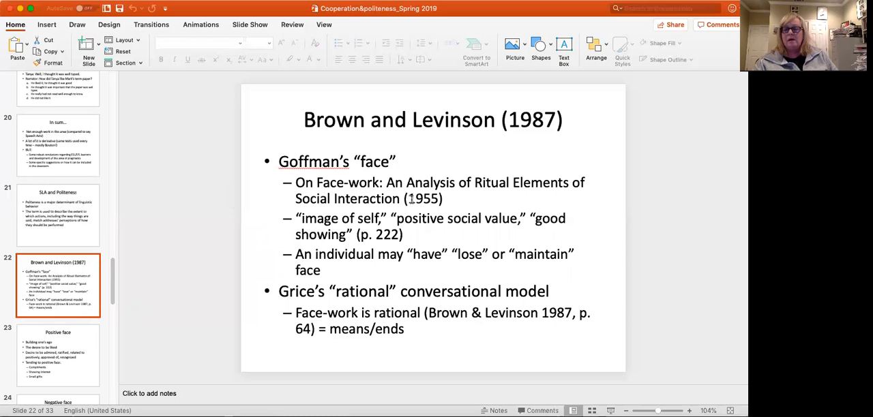
mouse_move(75, 352)
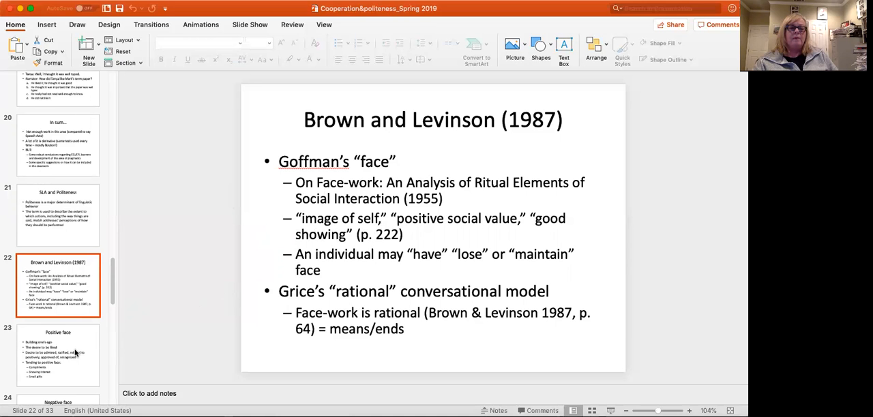
Step: Advance to slide 23, Positive face, listing compliments, interest and small gifts
left_click(58, 355)
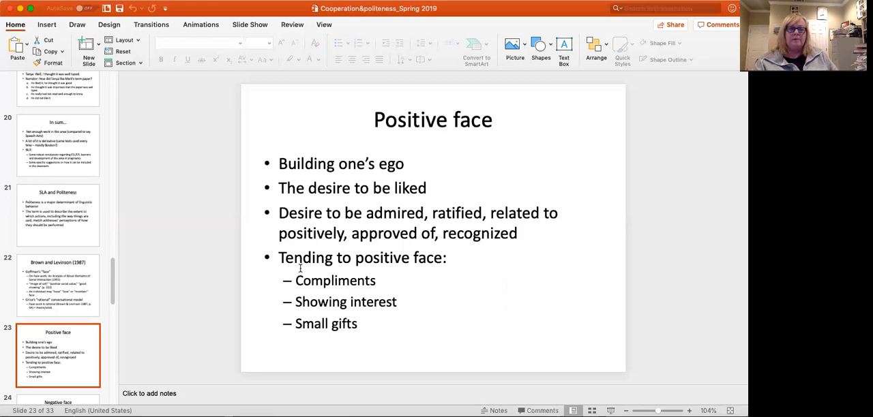
Step: Advance to slide 24, Negative face, listing apologies, deference and ways out
left_click(58, 340)
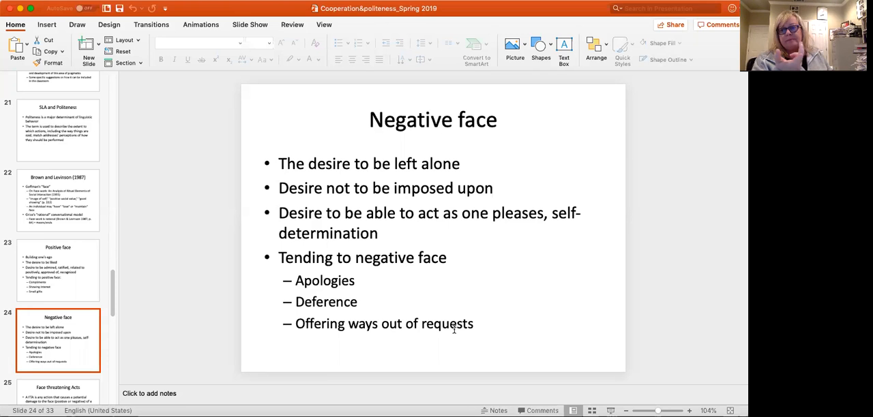
Step: Advance to slide 25, Face threatening Acts, defining an FTA with an example
scroll("down", 3)
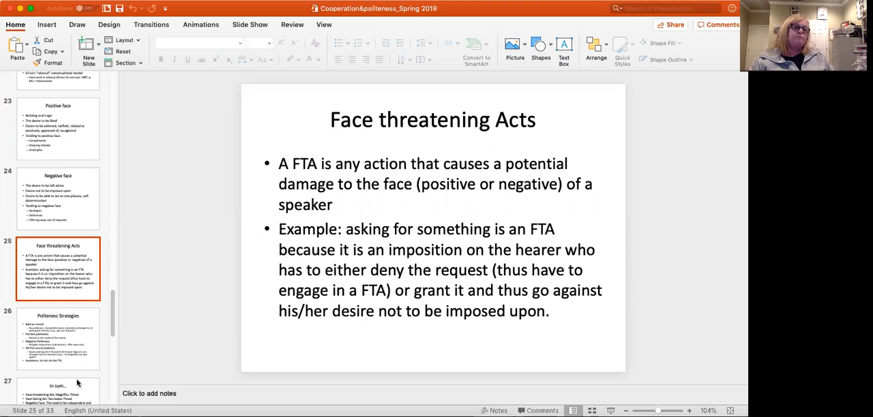
Step: Show slide 26, Politeness Strategies, from bald on record through off record and avoidance
left_click(57, 338)
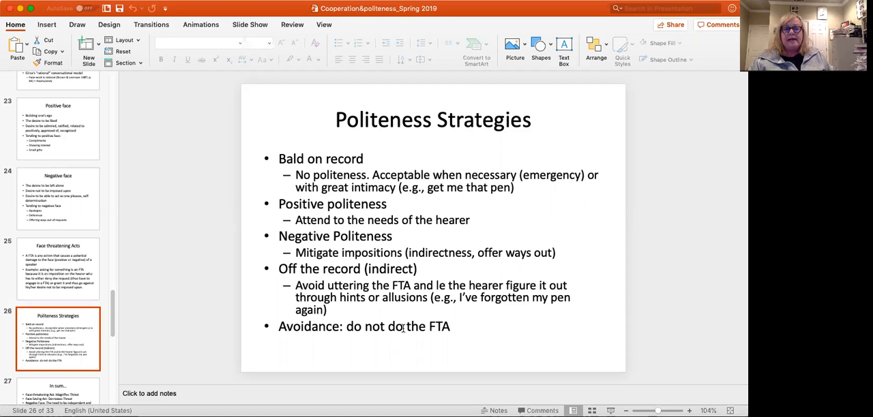
mouse_move(198, 292)
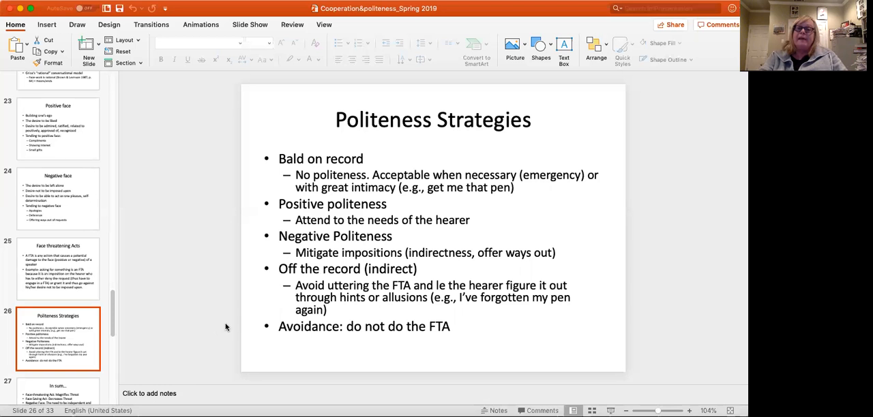
scroll("down", 3)
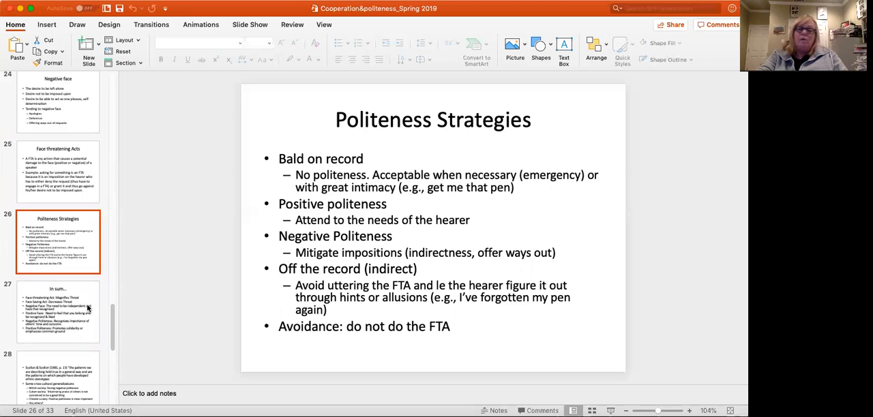
left_click(58, 311)
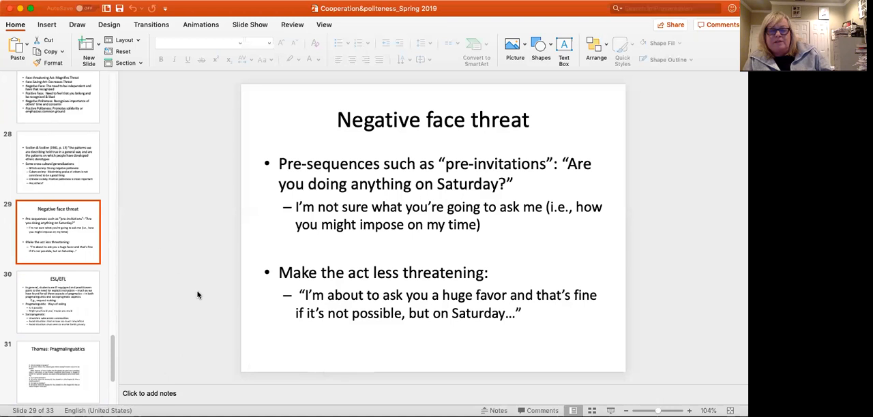
Step: Show slide 28, Scollon & Scollon (1981), with British, Cuban and Chinese politeness generalizations
left_click(57, 161)
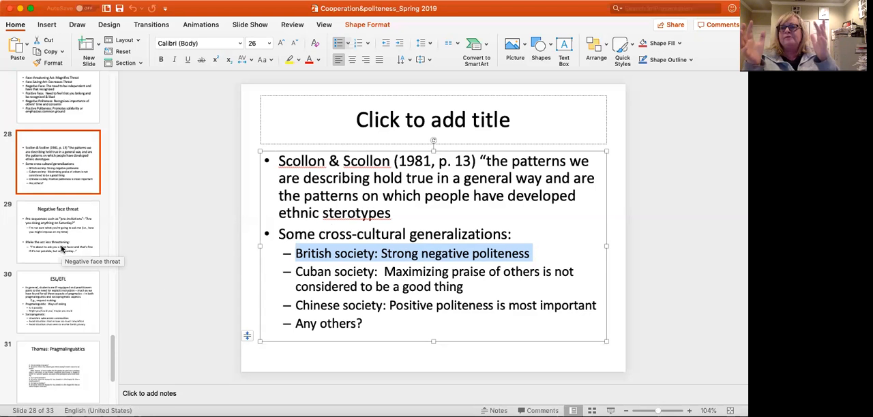
left_click(57, 231)
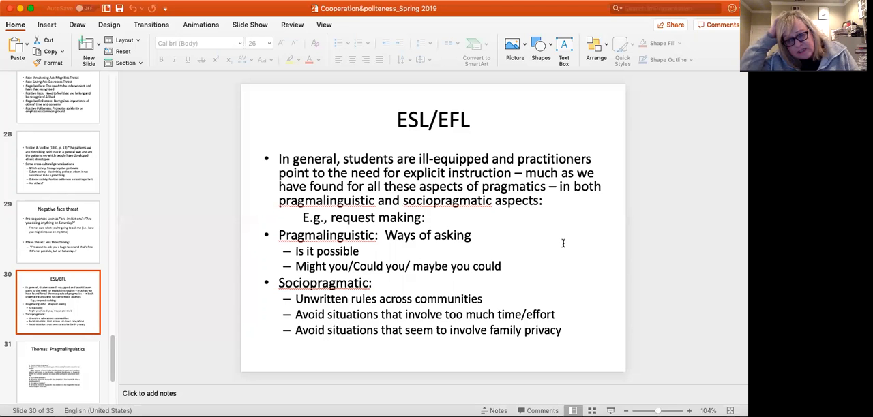
mouse_move(483, 164)
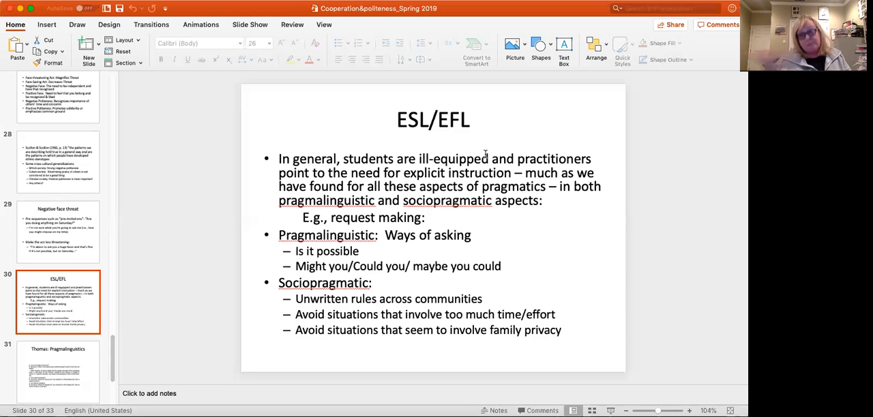
left_click(57, 371)
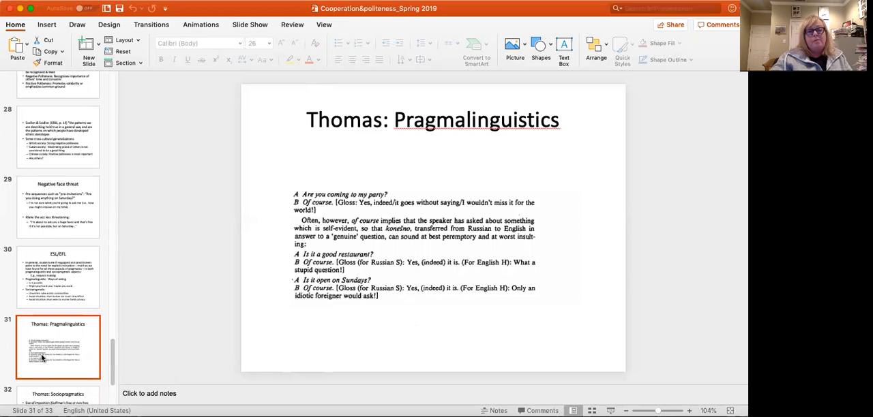
left_click(58, 279)
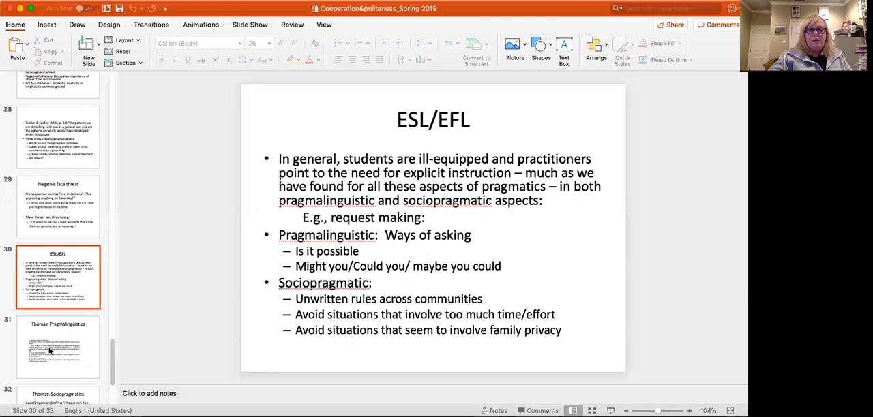
left_click(57, 346)
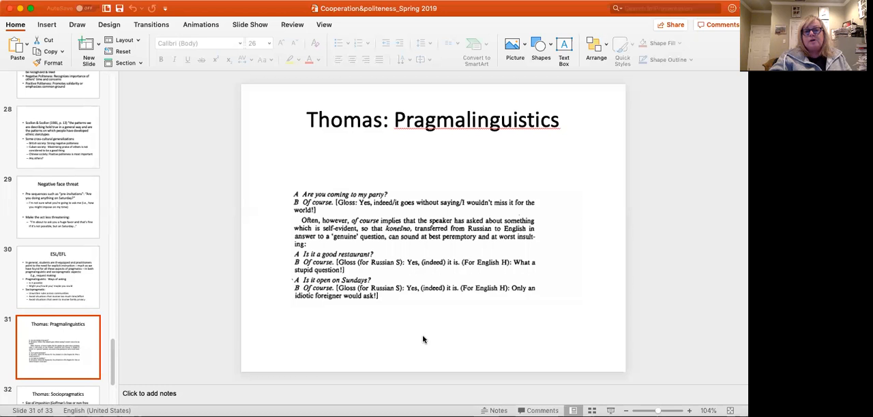
mouse_move(374, 232)
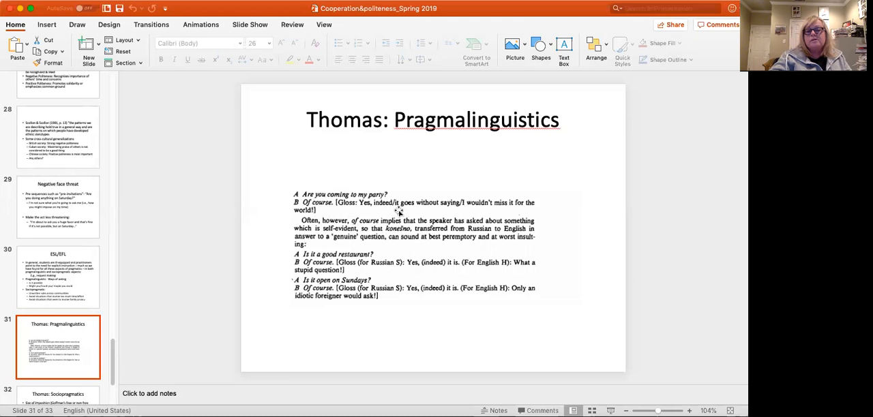
mouse_move(452, 230)
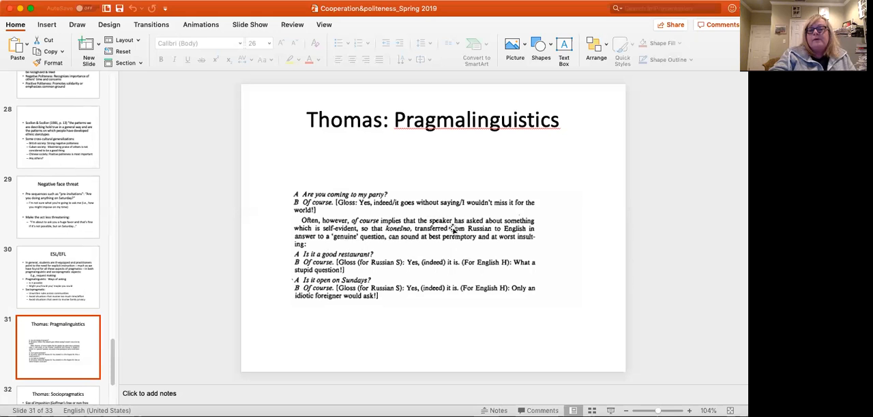
mouse_move(395, 264)
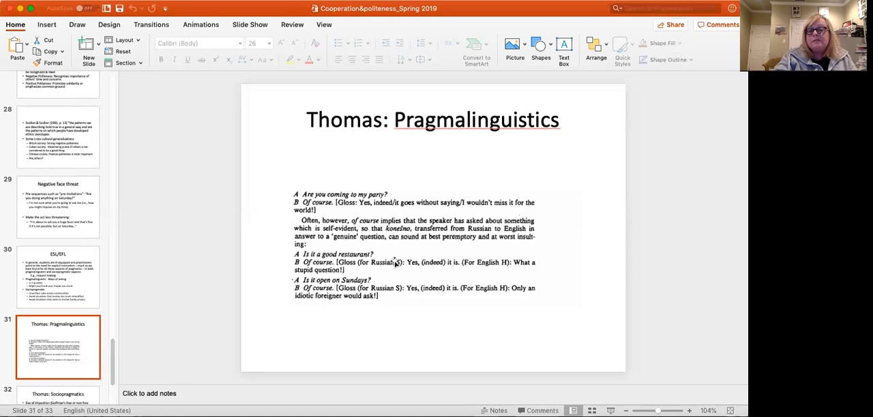
mouse_move(484, 244)
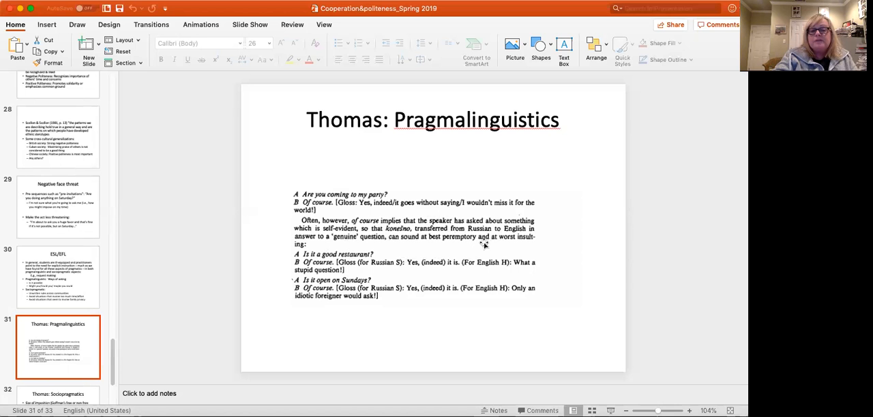
mouse_move(398, 256)
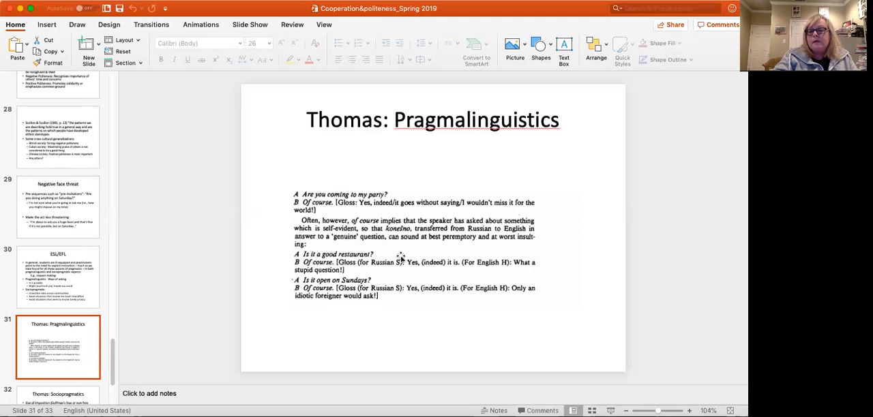